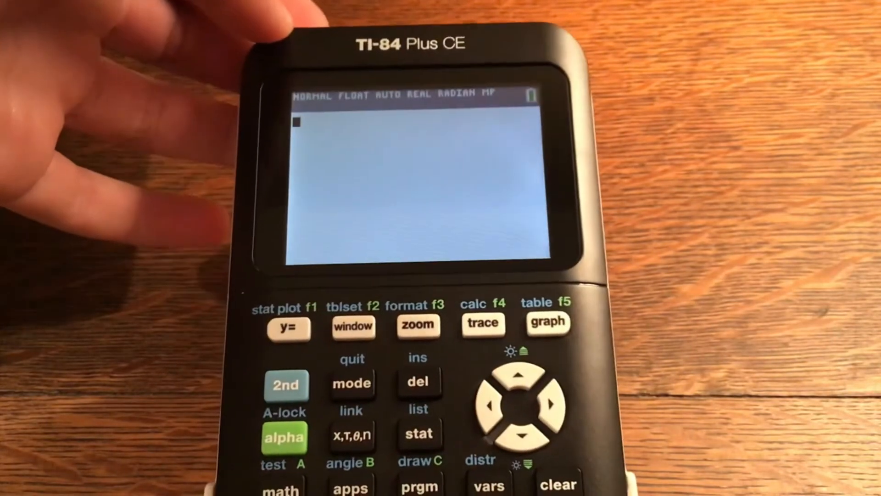
- Bring up the EXEC program list showing CALCUZAP, CHESS, PACMAN and SNAKE
{"action": "left_click", "coordinate": [421, 486]}
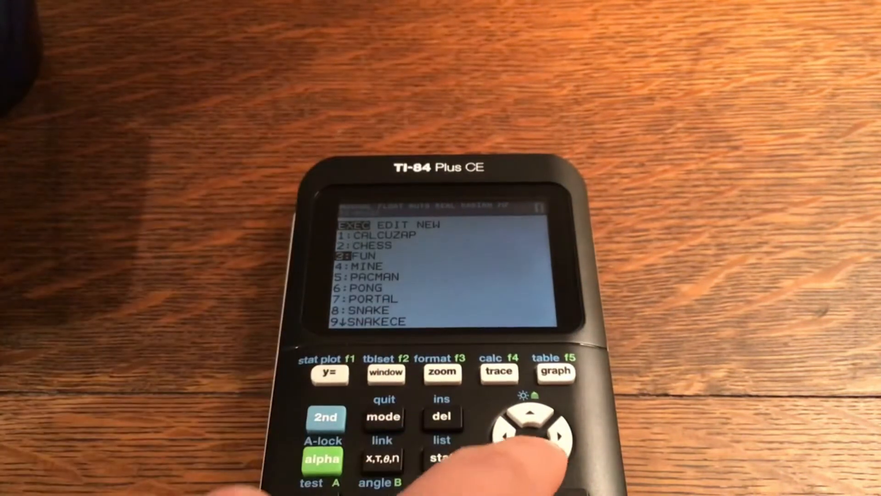
{"action": "key", "text": "up"}
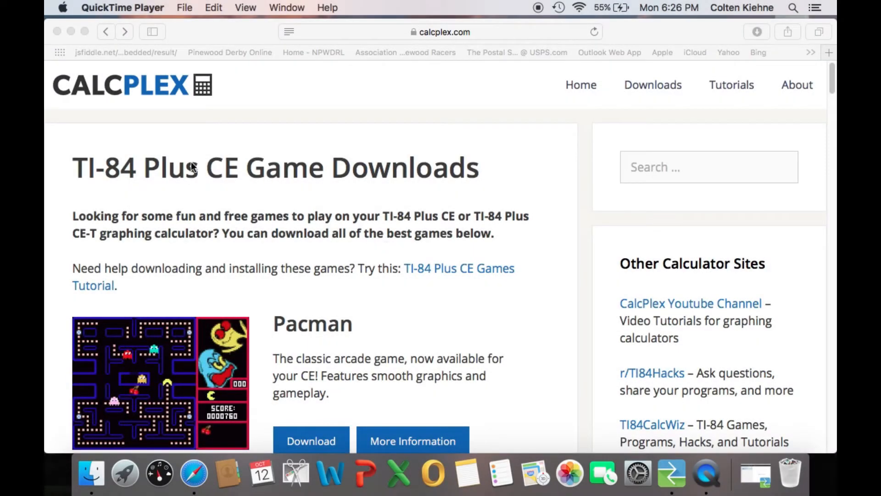
{"action": "mouse_move", "coordinate": [383, 187]}
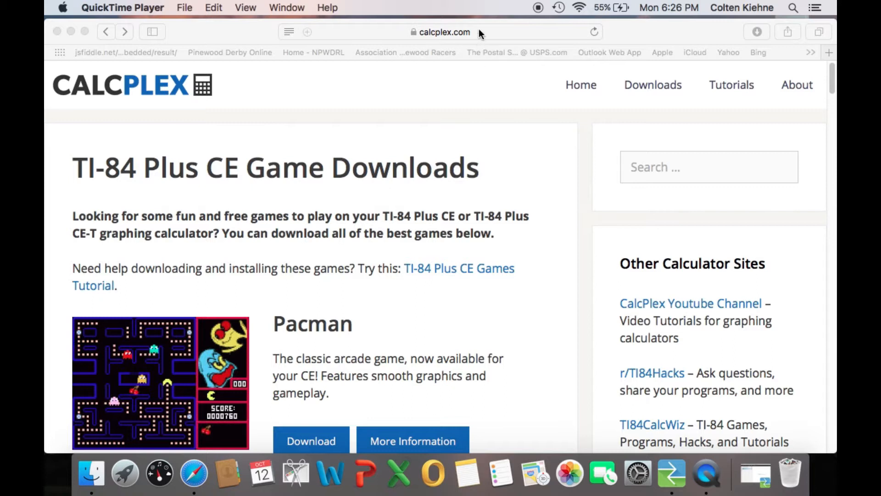
{"action": "mouse_move", "coordinate": [536, 205]}
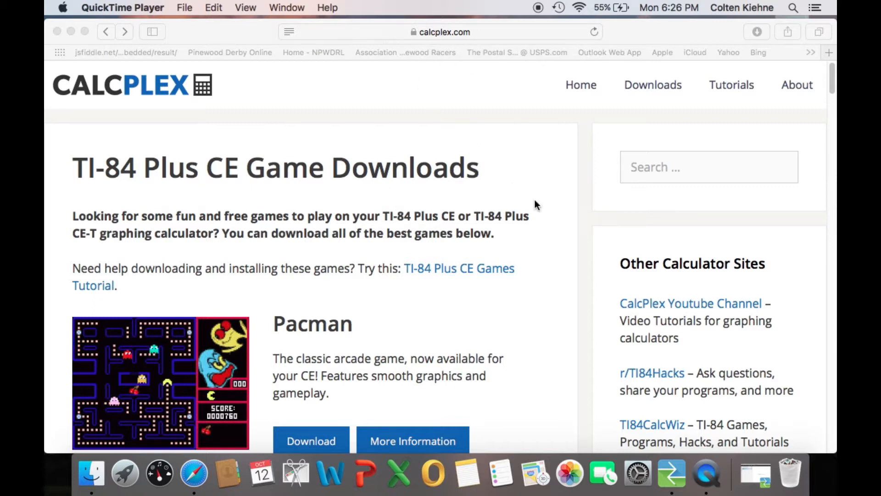
- Scroll the calcplex.com downloads page past Pacman, Flappy Bird, Mario and Tetris to Portal and Donkey Kong
{"action": "scroll", "scroll_direction": "down", "scroll_amount": 3}
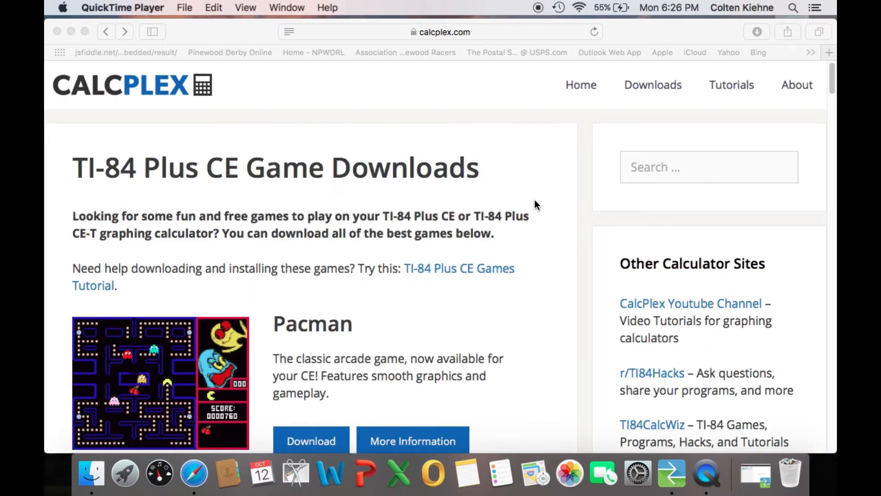
{"action": "scroll", "scroll_direction": "down", "scroll_amount": 3}
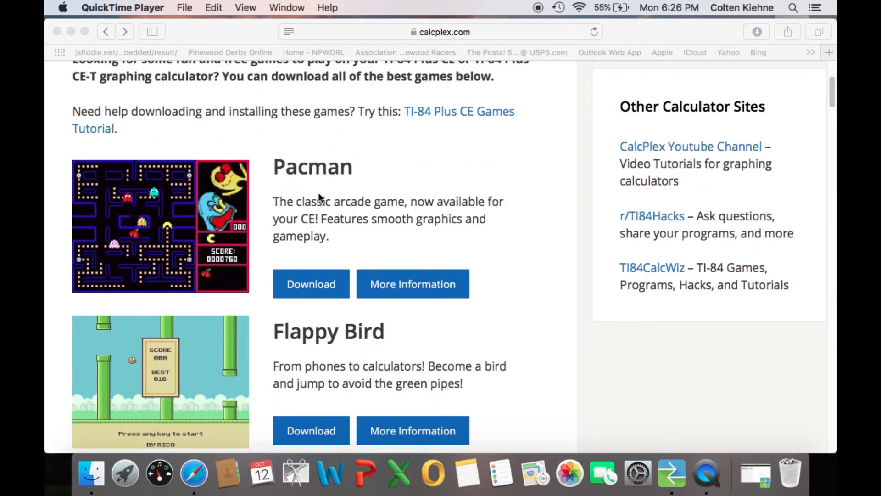
{"action": "scroll", "scroll_direction": "down", "scroll_amount": 3}
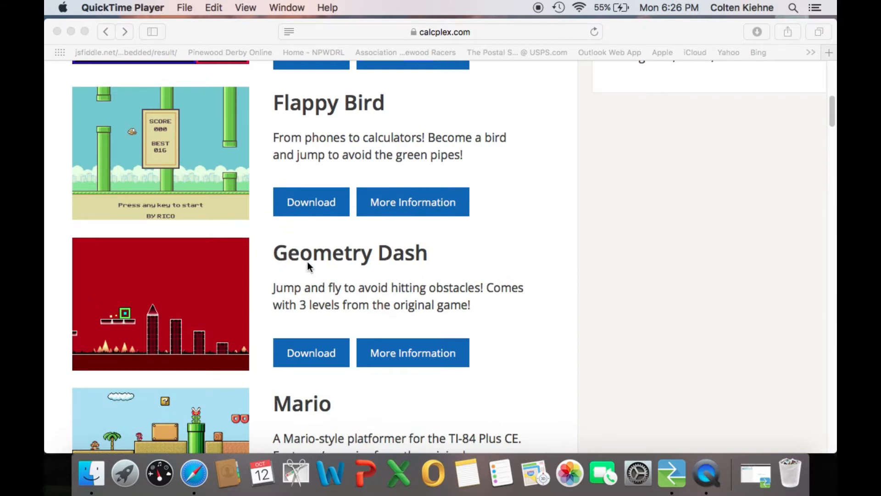
{"action": "scroll", "scroll_direction": "down", "scroll_amount": 3}
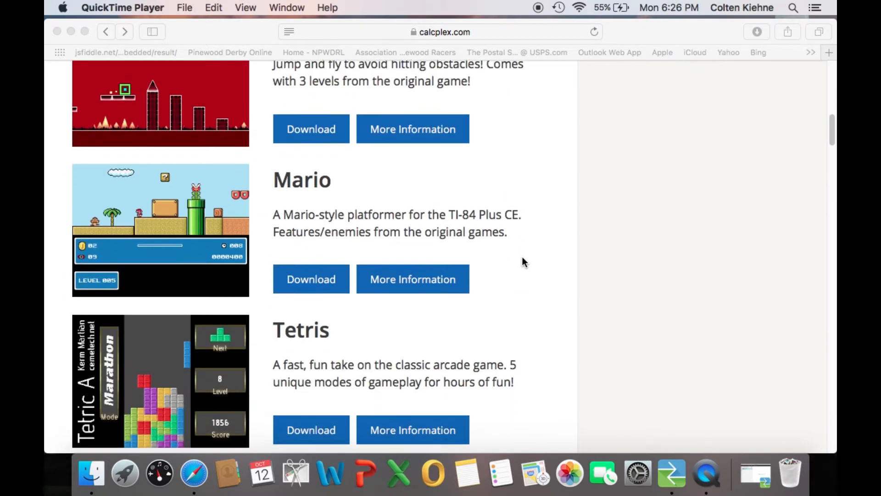
{"action": "scroll", "scroll_direction": "down", "scroll_amount": 3}
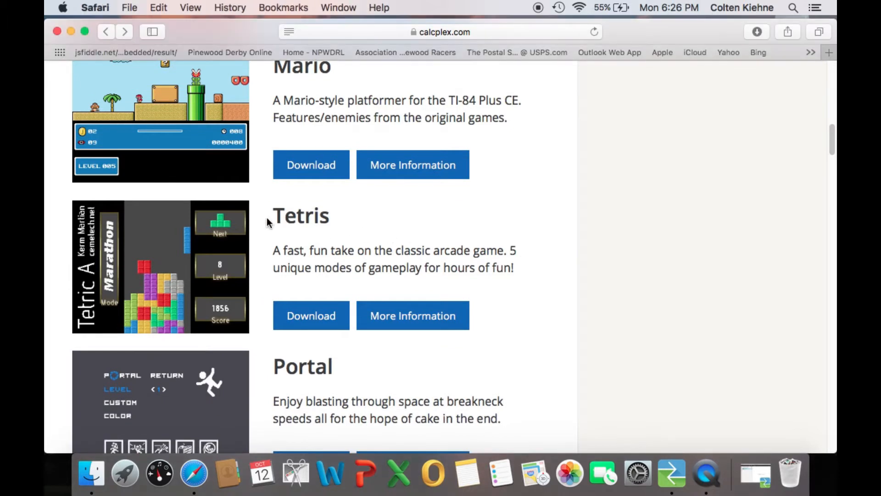
{"action": "double_click", "coordinate": [301, 216]}
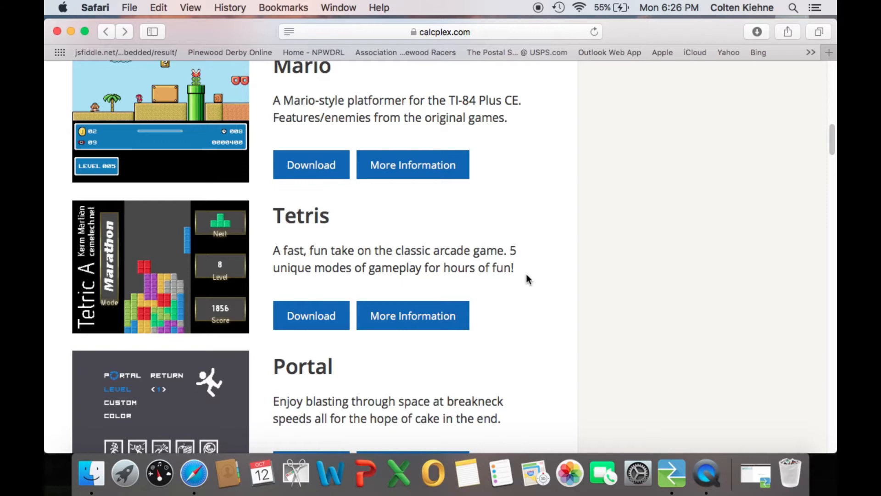
{"action": "scroll", "scroll_direction": "down", "scroll_amount": 3}
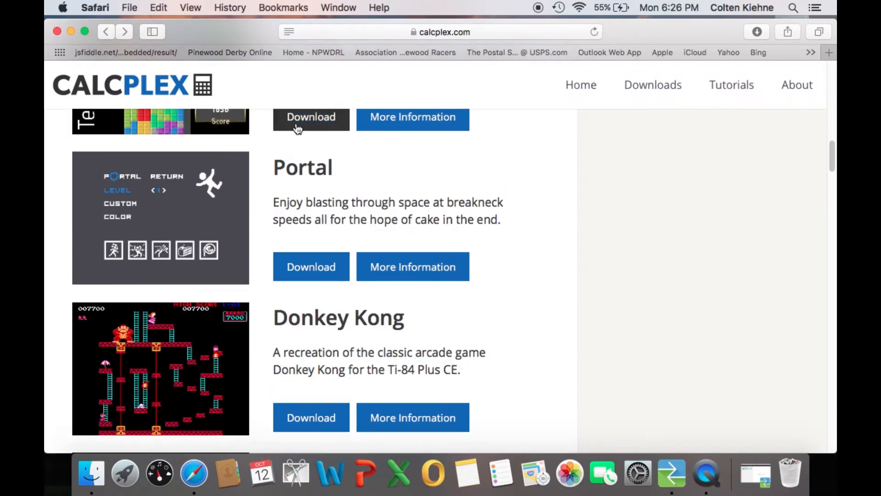
{"action": "scroll", "scroll_direction": "down", "scroll_amount": 3}
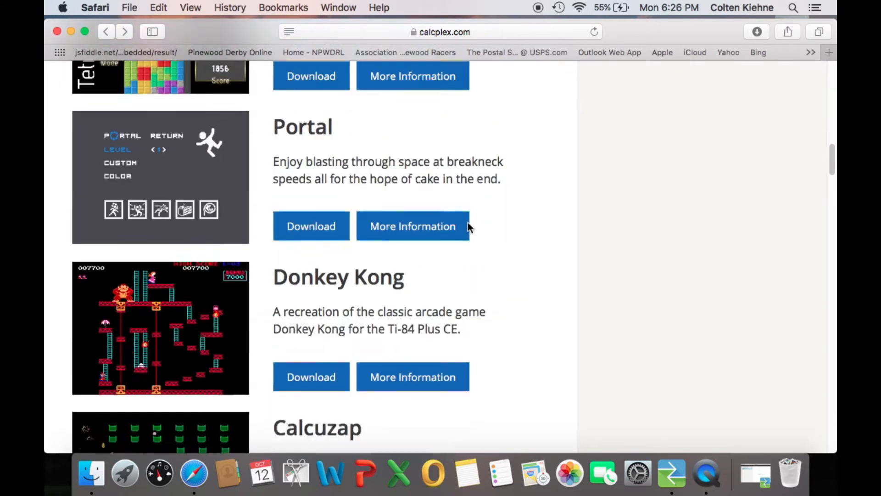
{"action": "scroll", "scroll_direction": "down", "scroll_amount": 3}
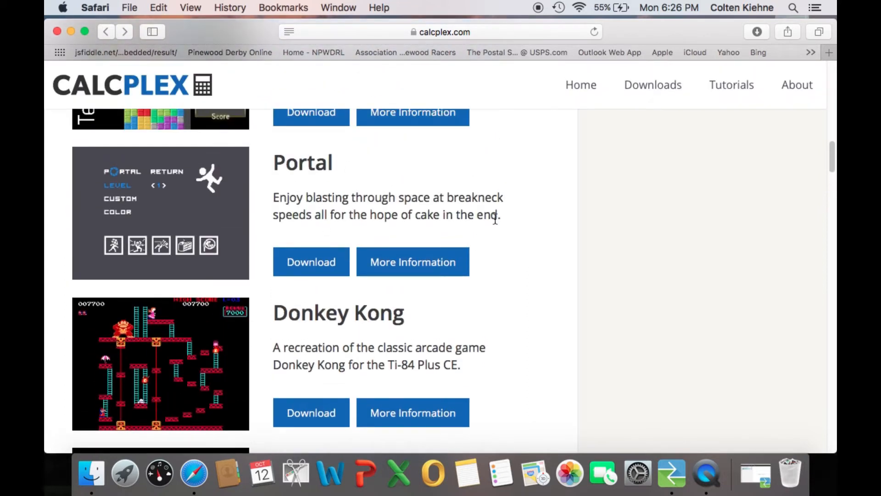
{"action": "scroll", "scroll_direction": "down", "scroll_amount": 3}
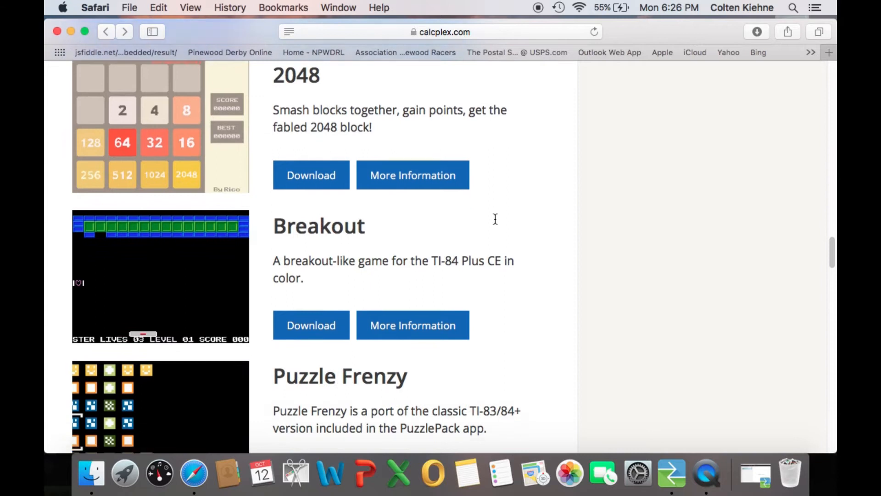
{"action": "scroll", "scroll_direction": "down", "scroll_amount": 3}
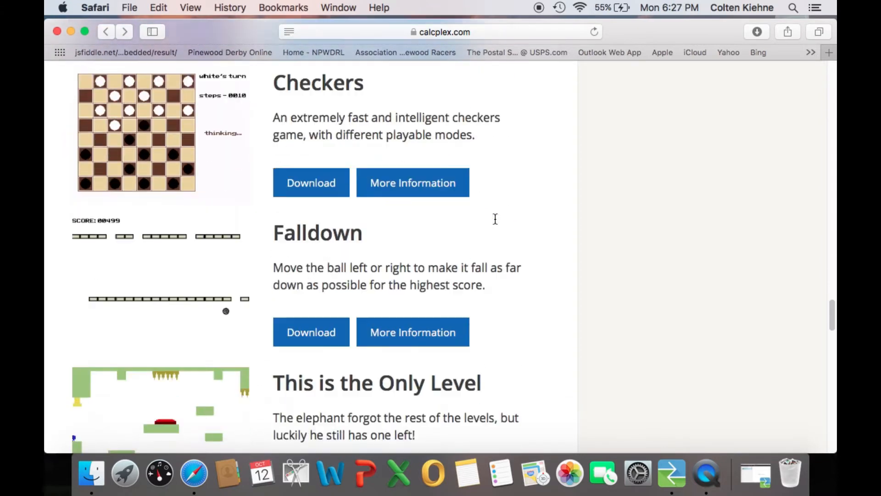
{"action": "scroll", "scroll_direction": "down", "scroll_amount": 3}
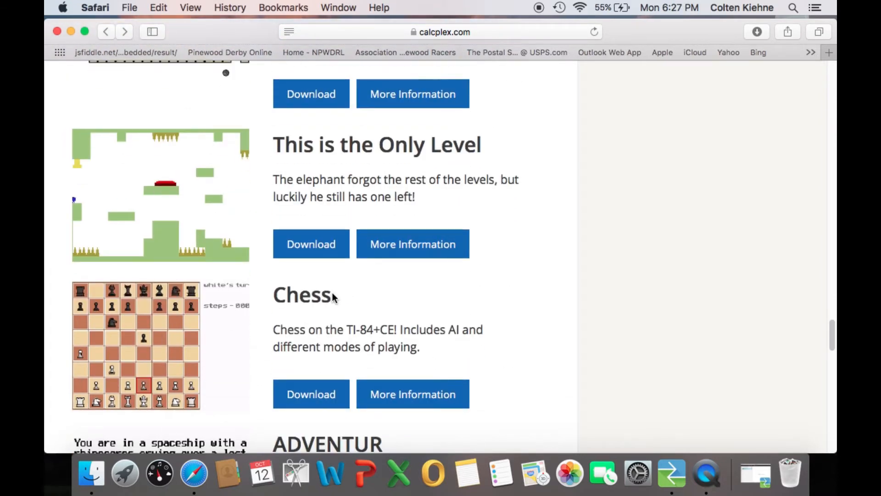
{"action": "double_click", "coordinate": [301, 295]}
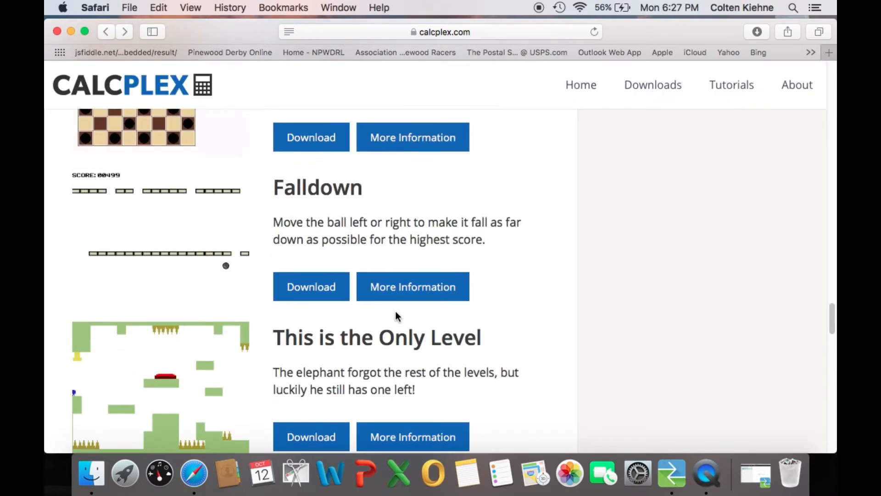
{"action": "scroll", "scroll_direction": "down", "scroll_amount": 3}
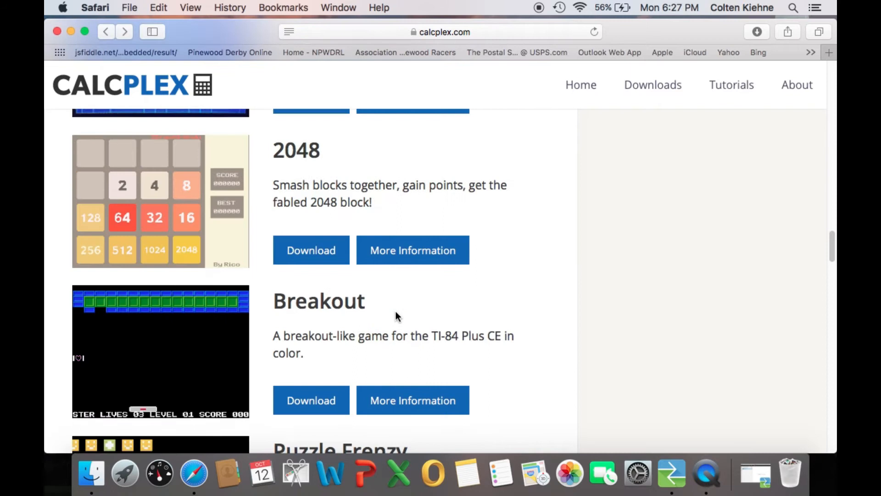
{"action": "scroll", "scroll_direction": "down", "scroll_amount": 3}
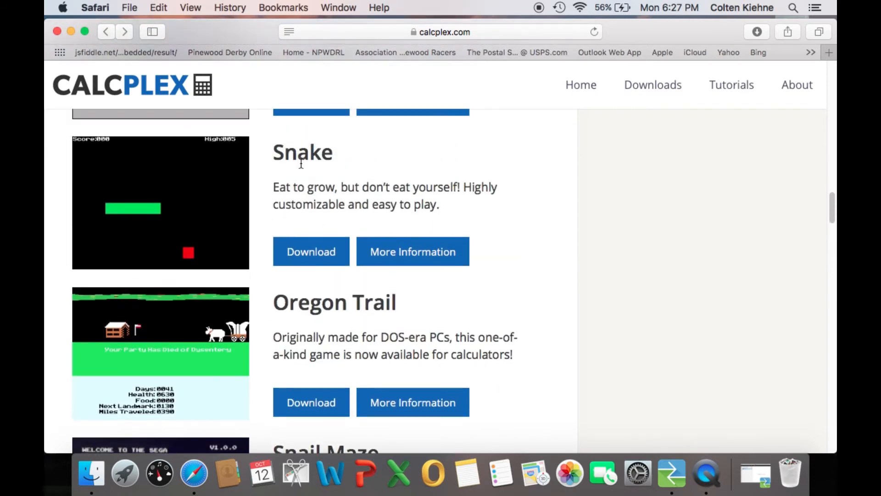
{"action": "double_click", "coordinate": [303, 153]}
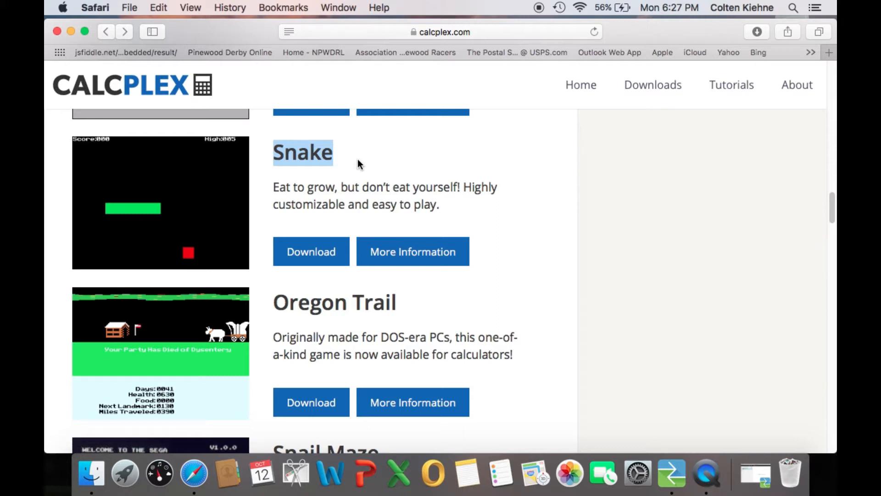
{"action": "mouse_move", "coordinate": [122, 195]}
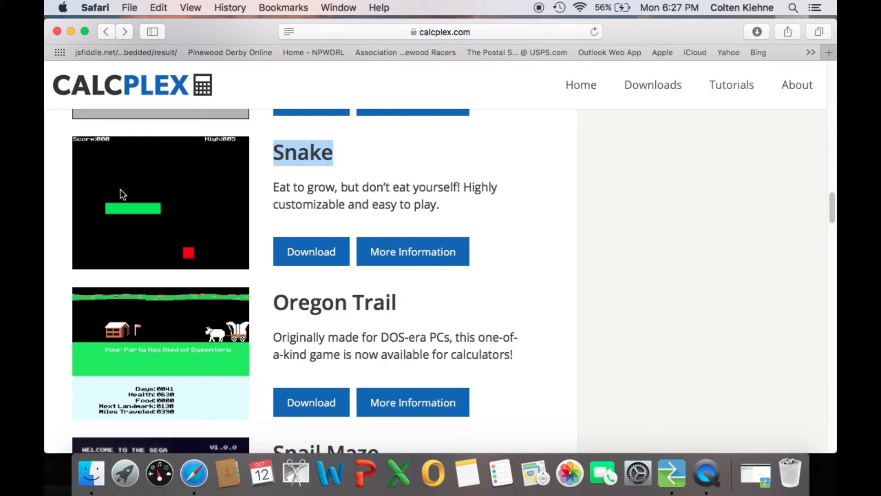
{"action": "mouse_move", "coordinate": [160, 224]}
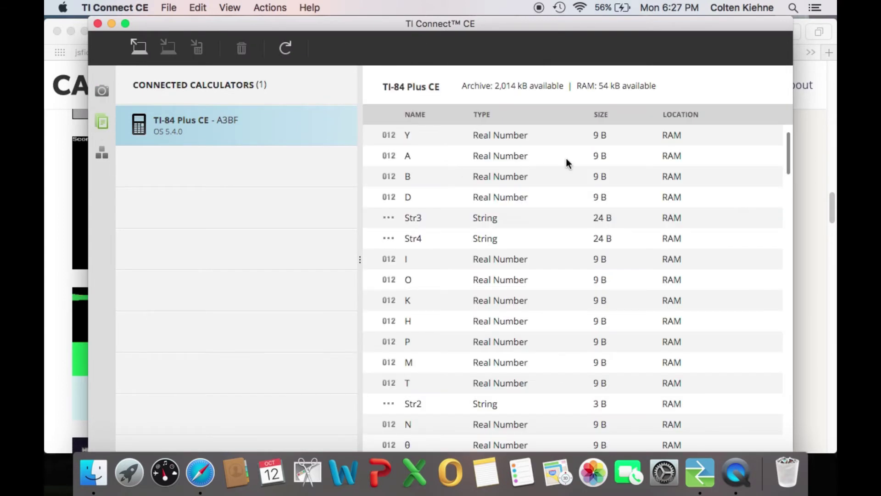
- Scroll the Calculator Explorer list of variables stored on the connected TI-84 Plus CE
{"action": "scroll", "scroll_direction": "down", "scroll_amount": 3}
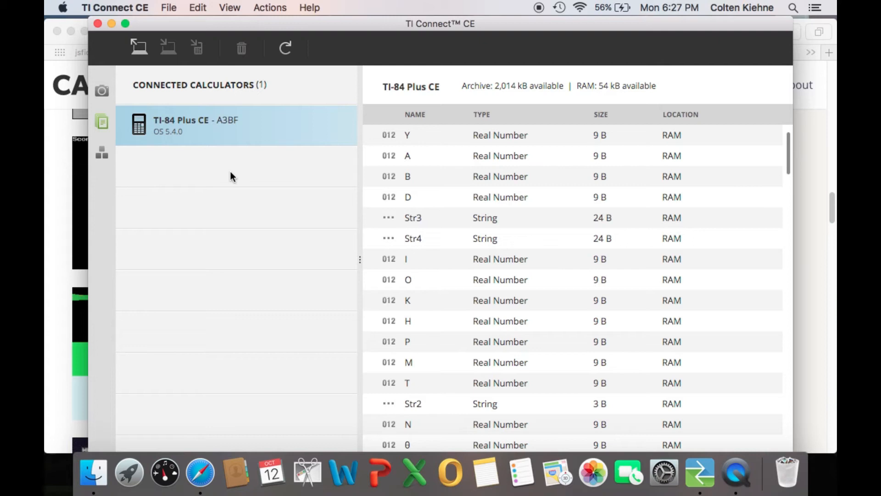
{"action": "mouse_move", "coordinate": [138, 44]}
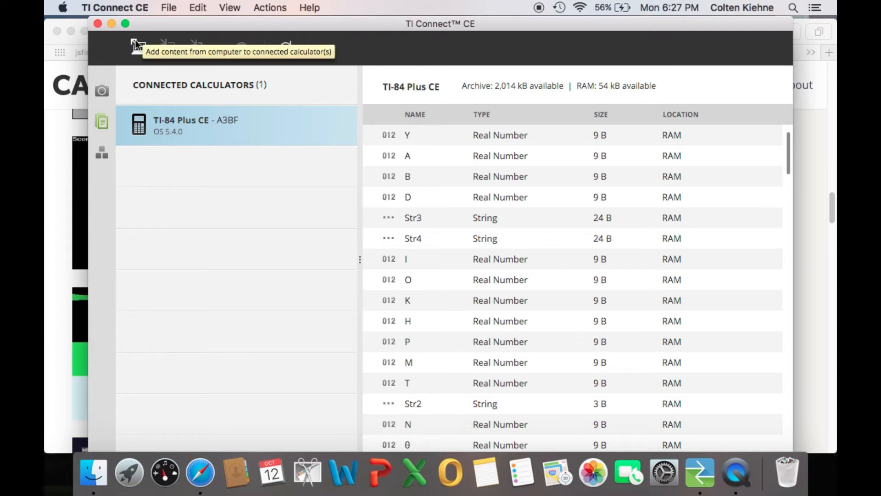
{"action": "mouse_move", "coordinate": [392, 133]}
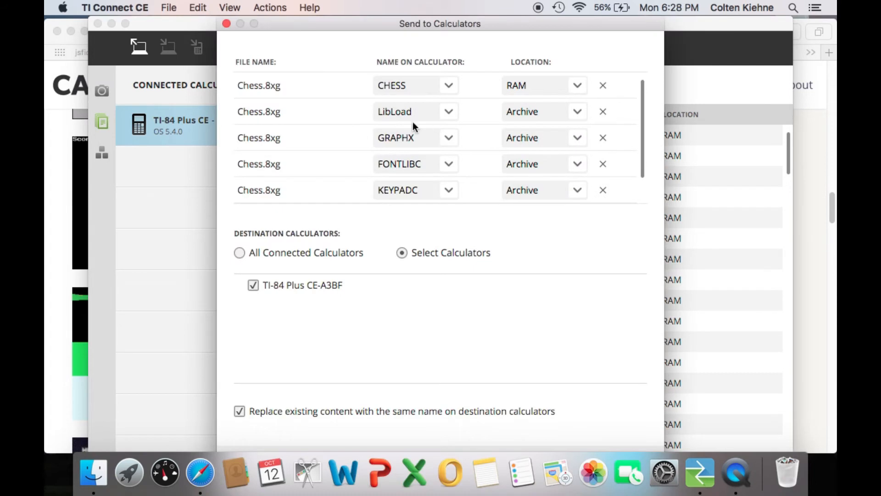
{"action": "mouse_move", "coordinate": [266, 88]}
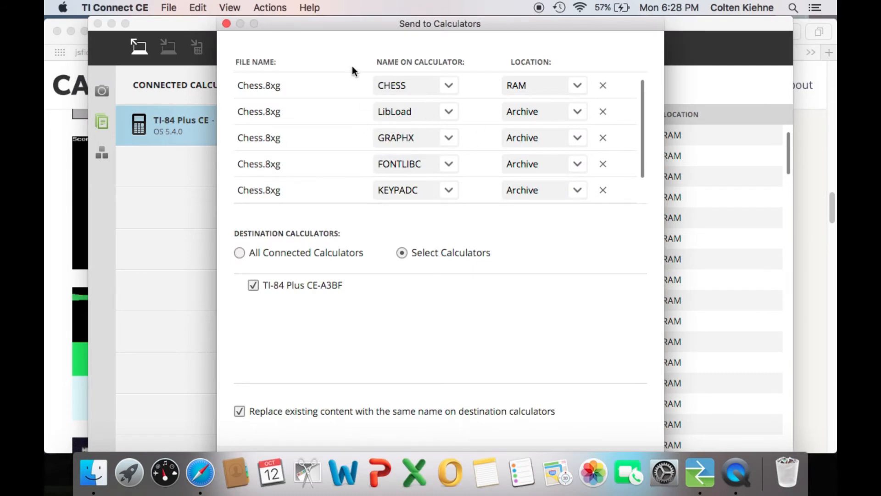
{"action": "mouse_move", "coordinate": [235, 282]}
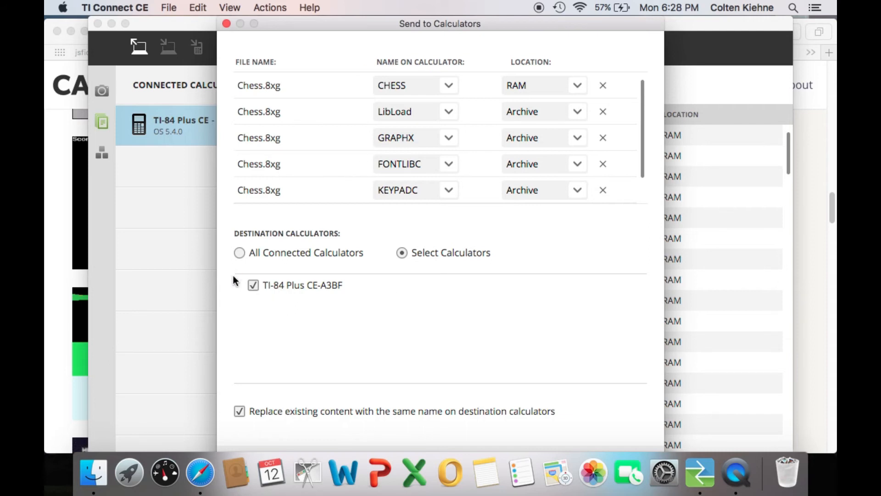
- Target all connected calculators and set the library files, including KEYPADC, to RAM
{"action": "left_click", "coordinate": [238, 252]}
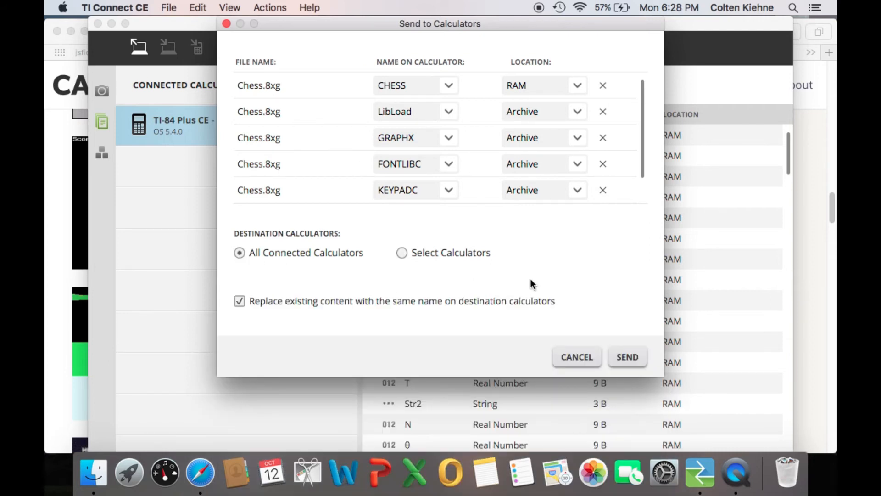
{"action": "mouse_move", "coordinate": [607, 380]}
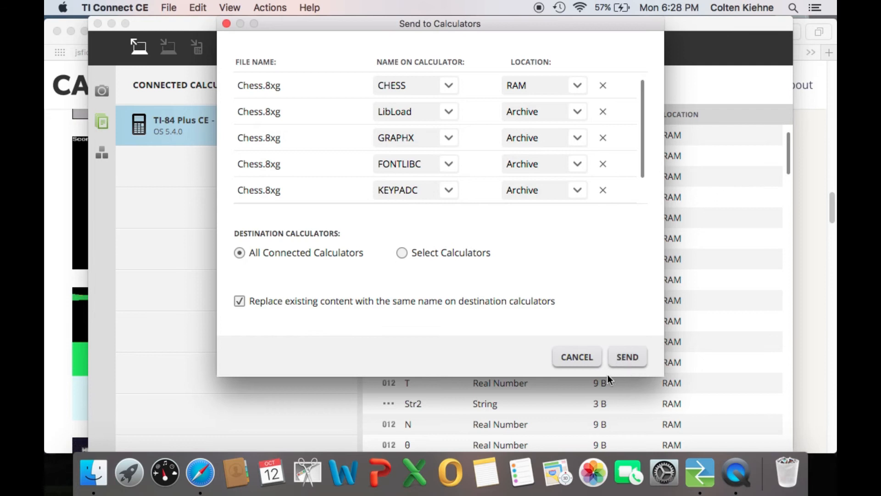
{"action": "mouse_move", "coordinate": [565, 24]}
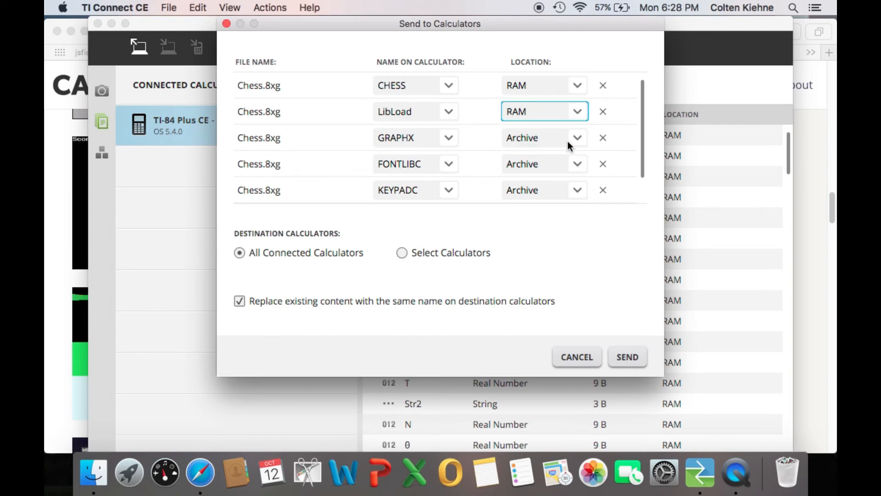
{"action": "left_click", "coordinate": [576, 163]}
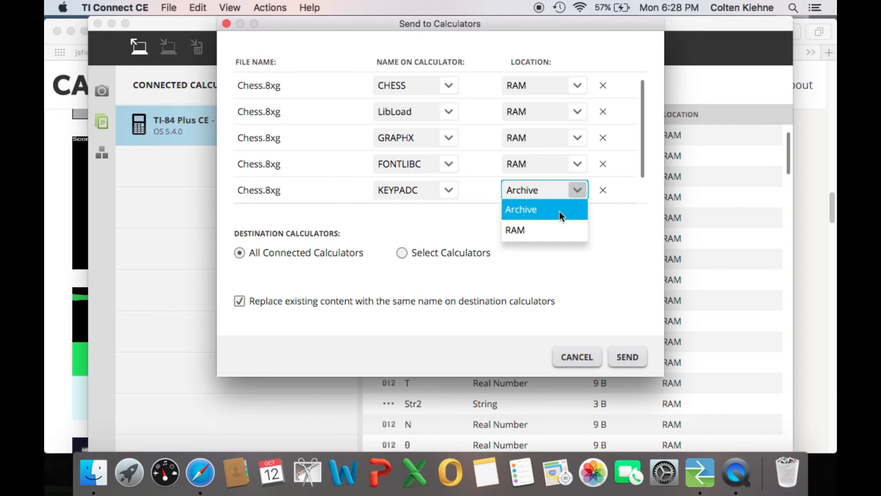
{"action": "left_click", "coordinate": [401, 252]}
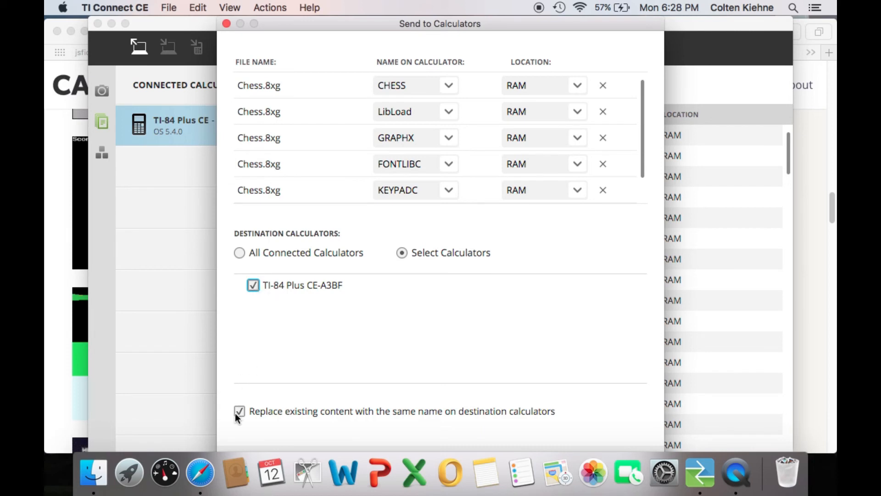
{"action": "left_click", "coordinate": [238, 253]}
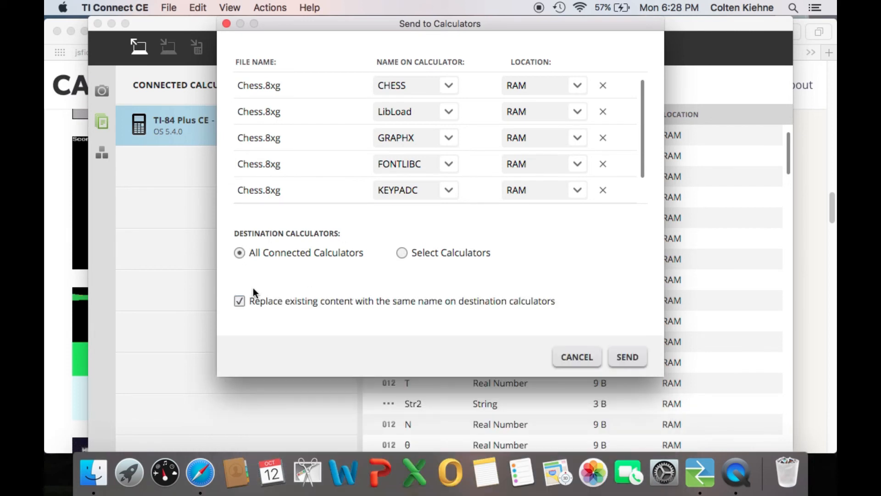
{"action": "mouse_move", "coordinate": [261, 310]}
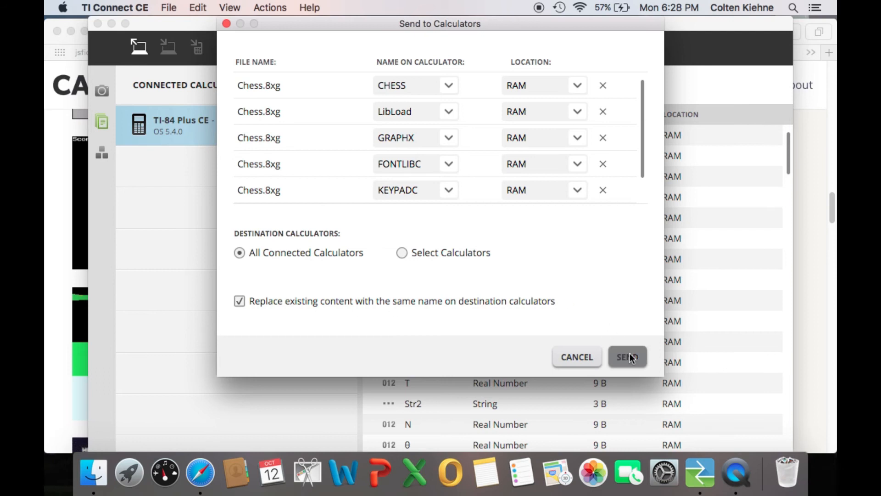
- Send the Chess files with Replace enabled and view the calculator's updated contents
{"action": "left_click", "coordinate": [628, 356]}
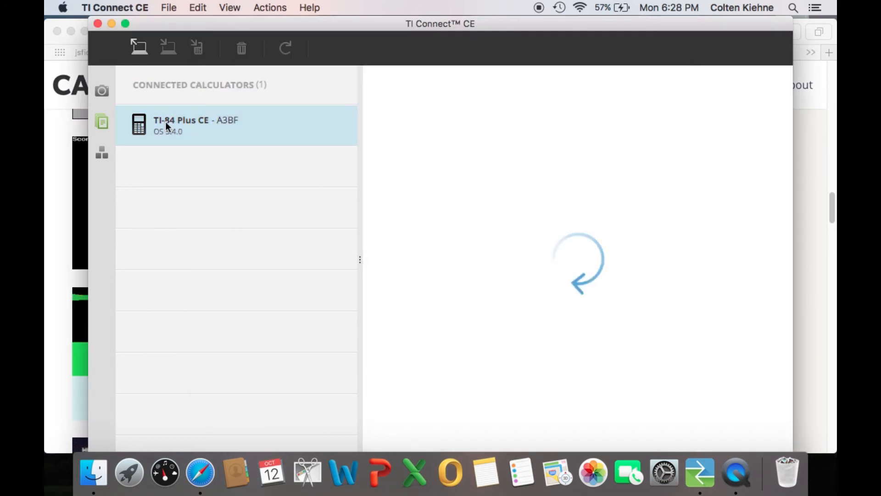
{"action": "left_click", "coordinate": [187, 126]}
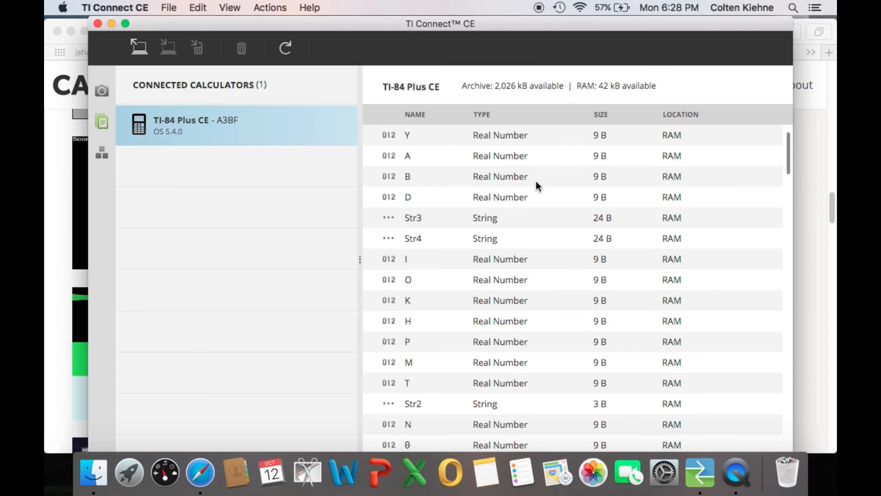